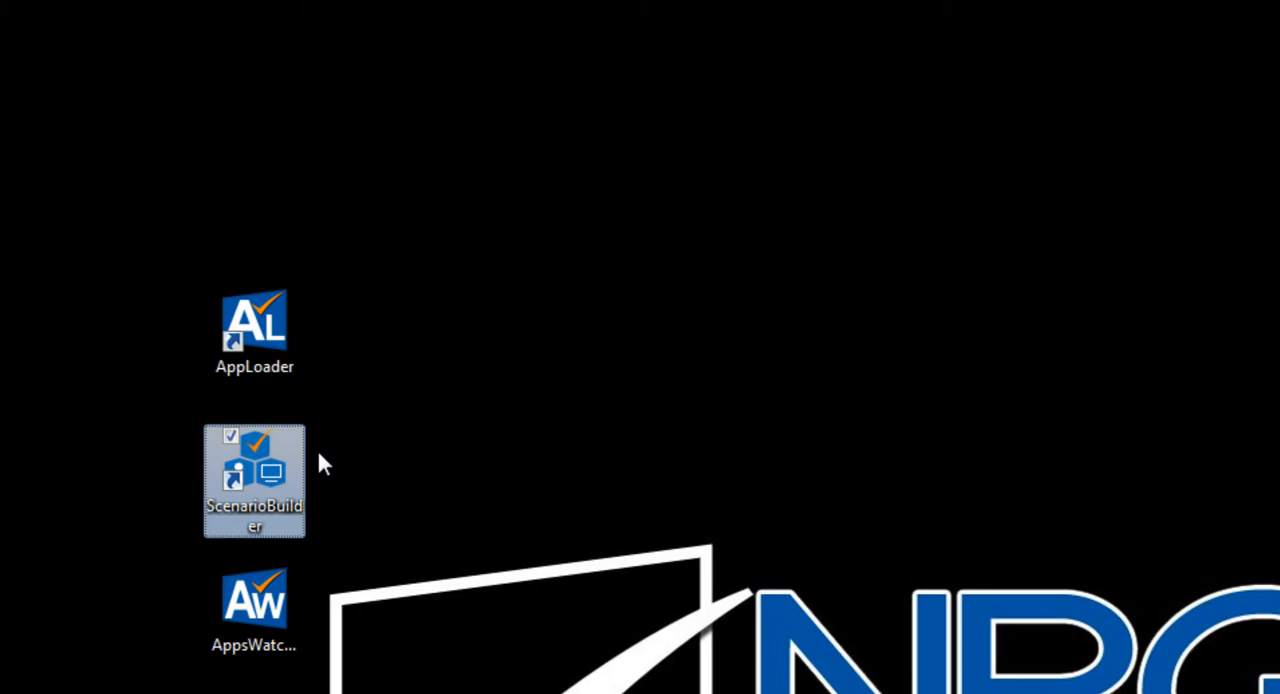
double_click(254, 480)
type("http://www.ups.com")
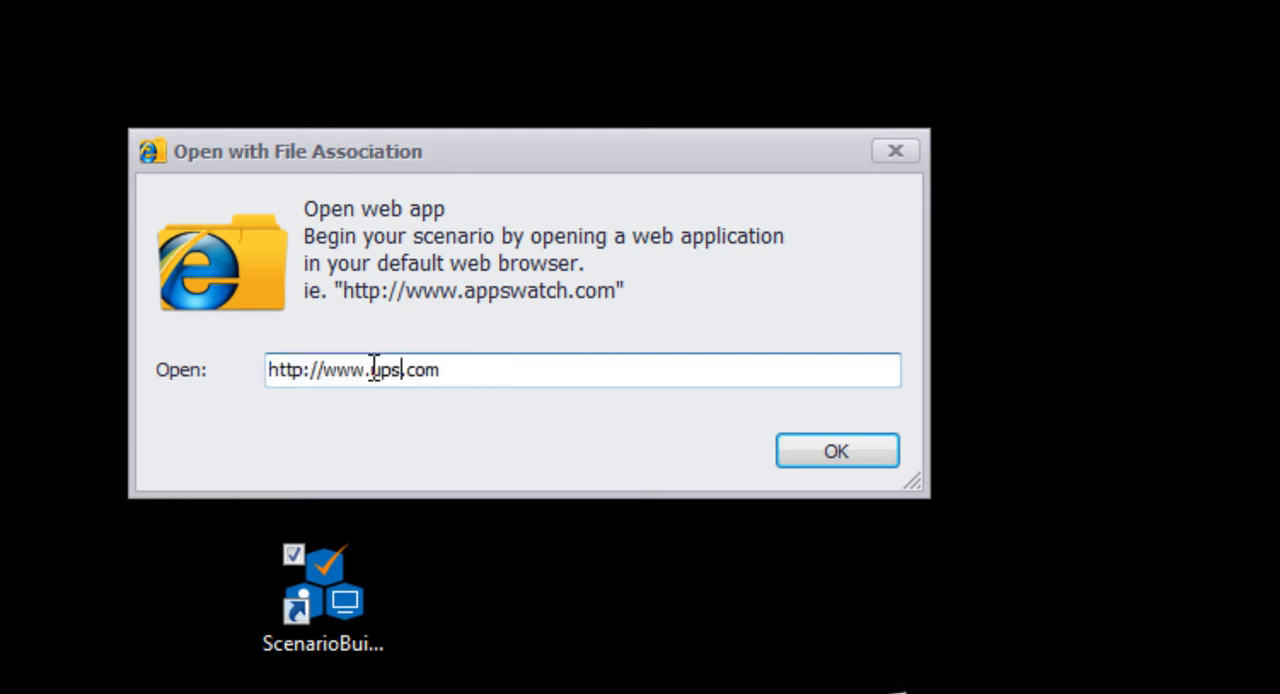
left_click(836, 452)
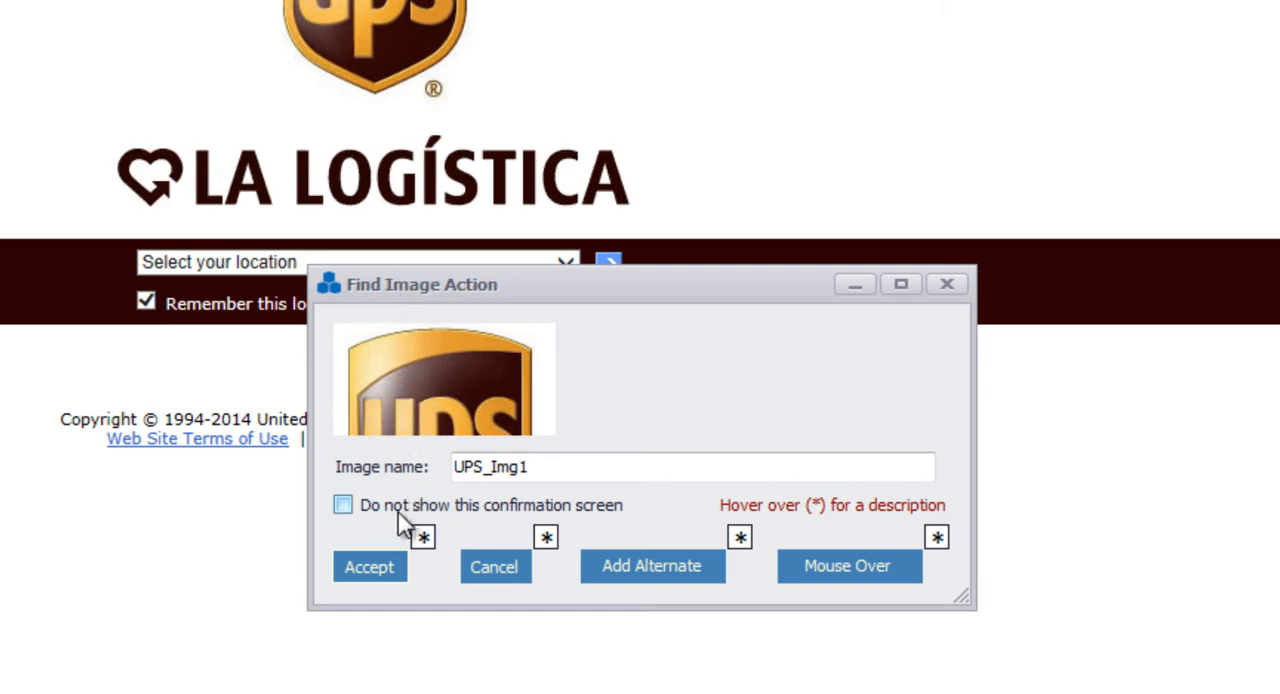
Accept the captured UPS logo as anchor image UPS_Img1.
left_click(368, 566)
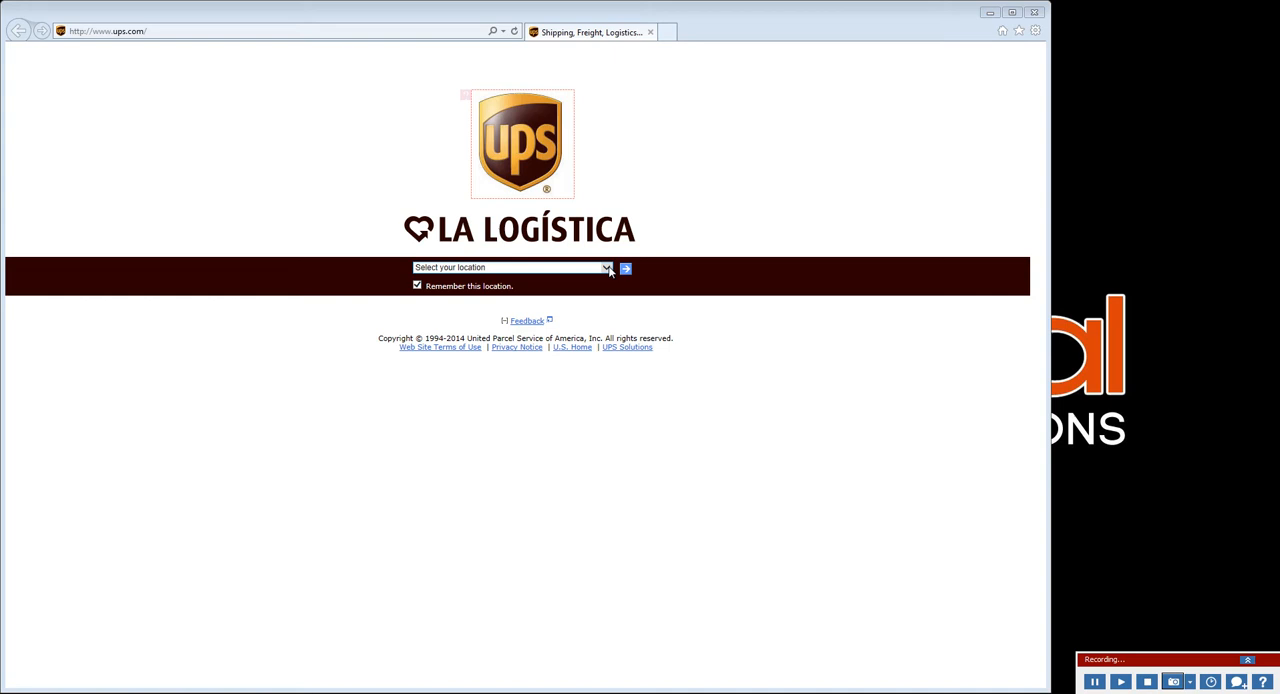
Continue to the UPS United States home page and start the Calculate Time & Cost form.
left_click(604, 268)
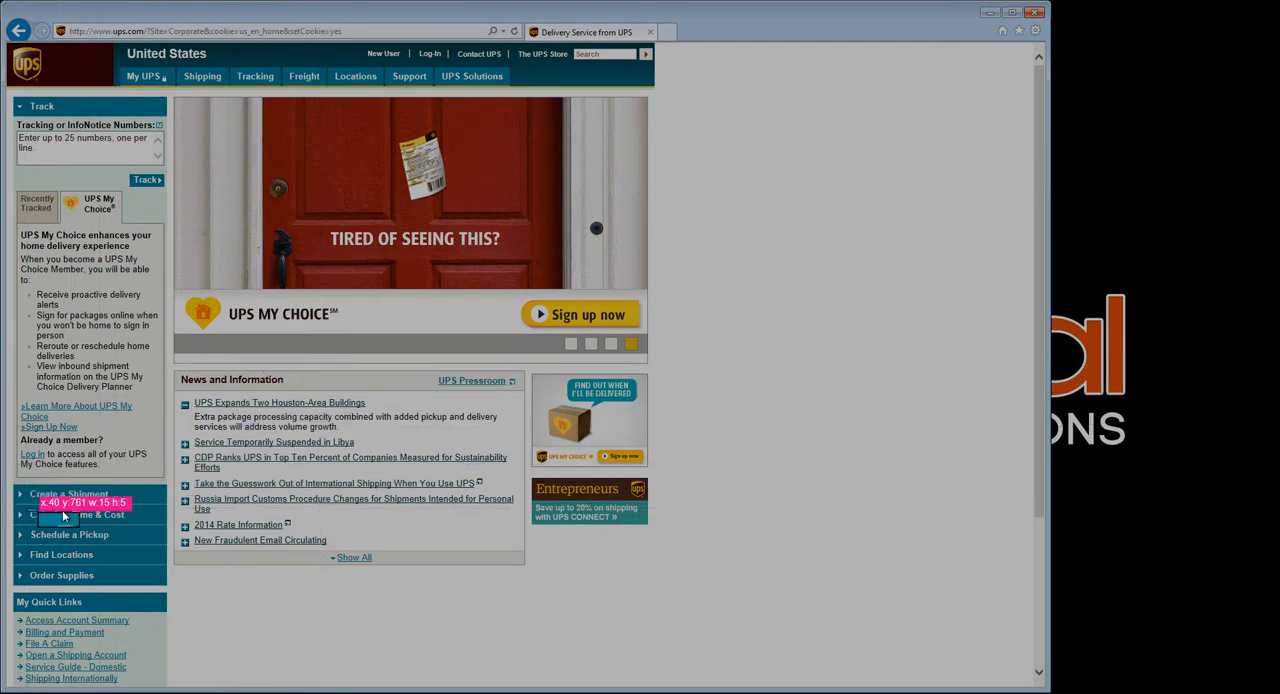
mouse_move(76, 514)
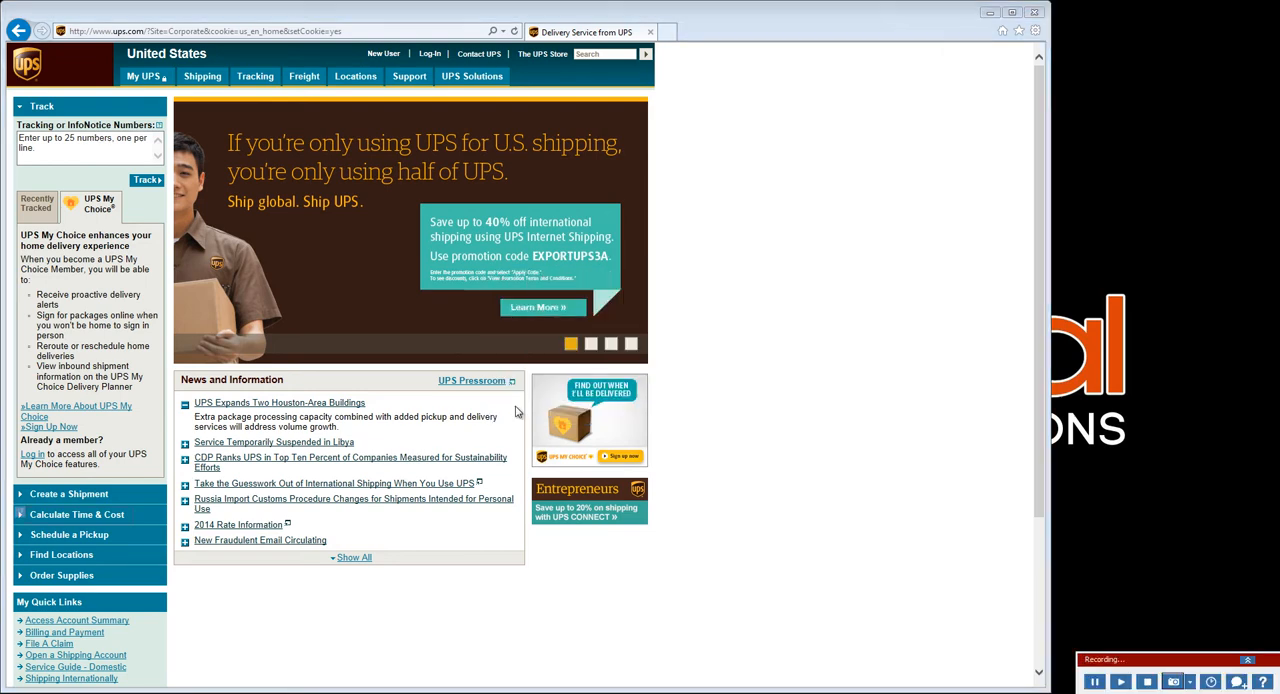
left_click(76, 148)
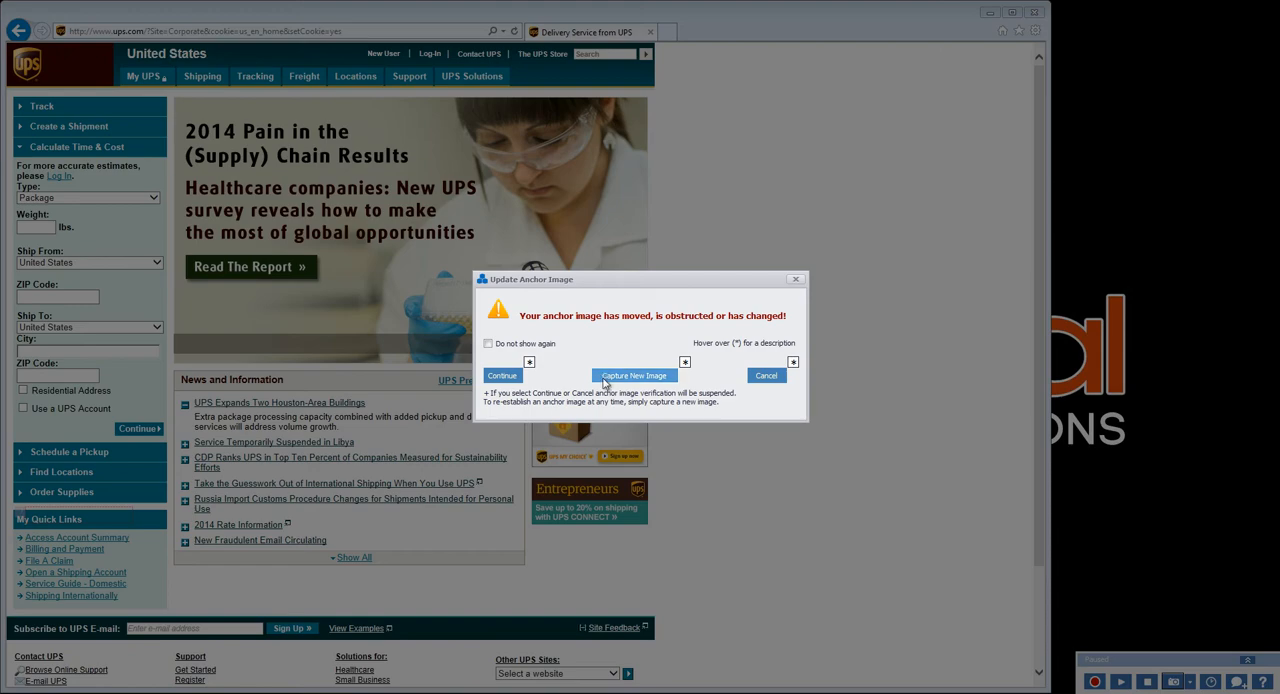
Capture the Calculate Time & Cost heading as new anchor image UPS_Img3 and accept it.
left_click(634, 376)
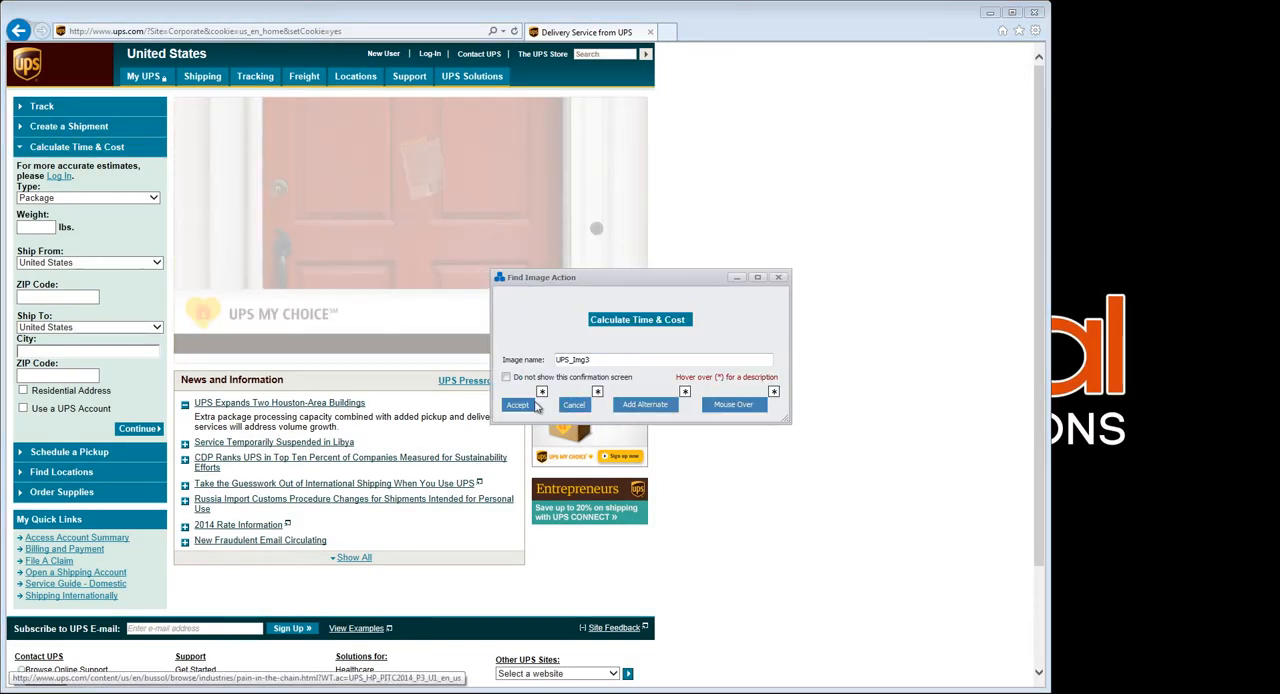
left_click(518, 404)
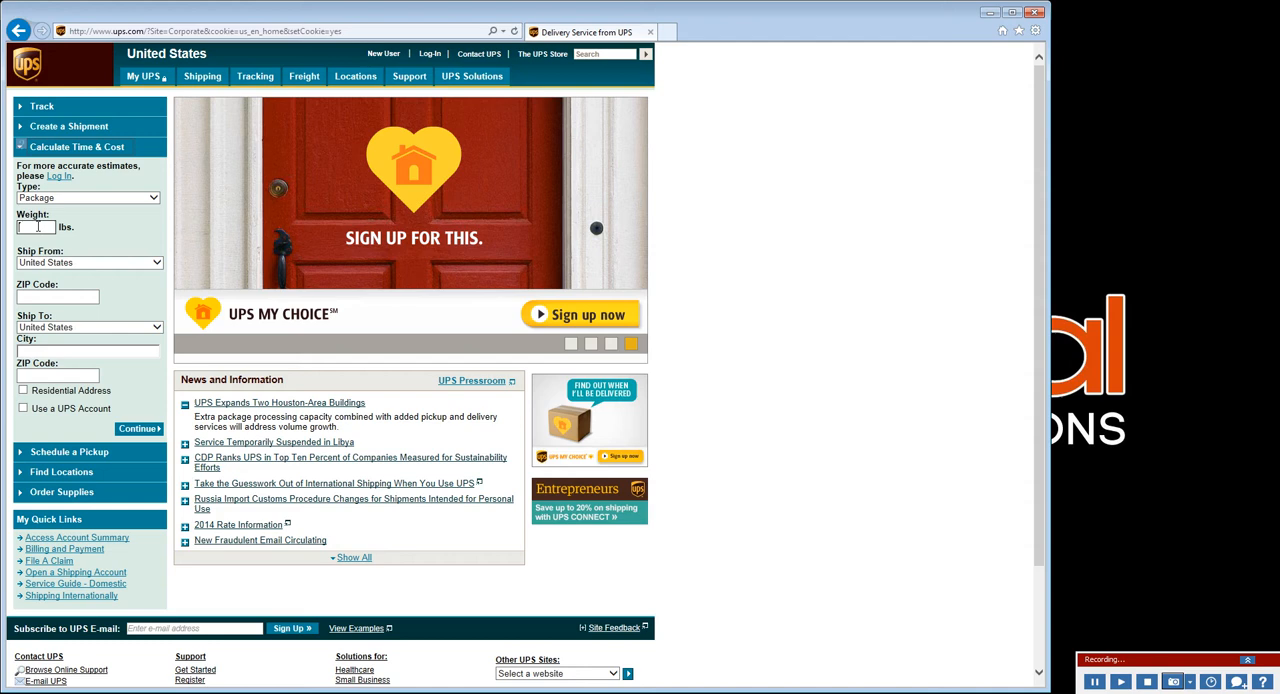
Enter weight 11 lbs, Ship From ZIP 90041, Ship To ZIP 94510 and submit for rates.
type("11")
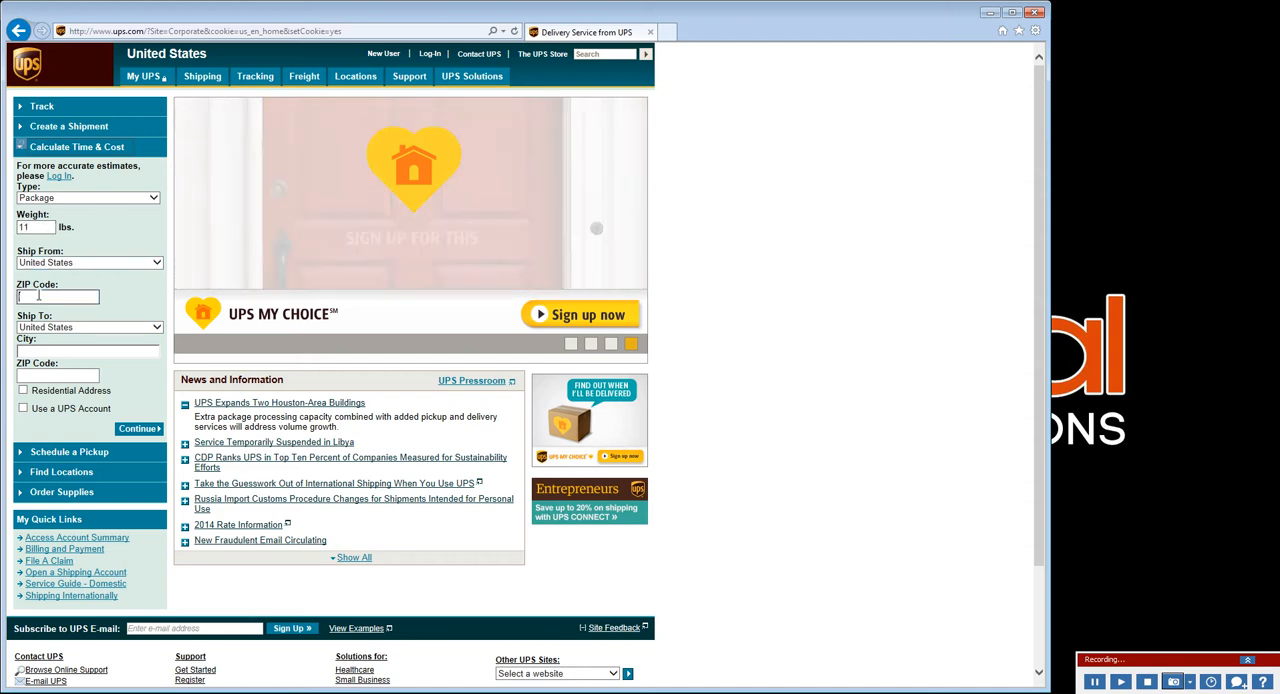
type("90041")
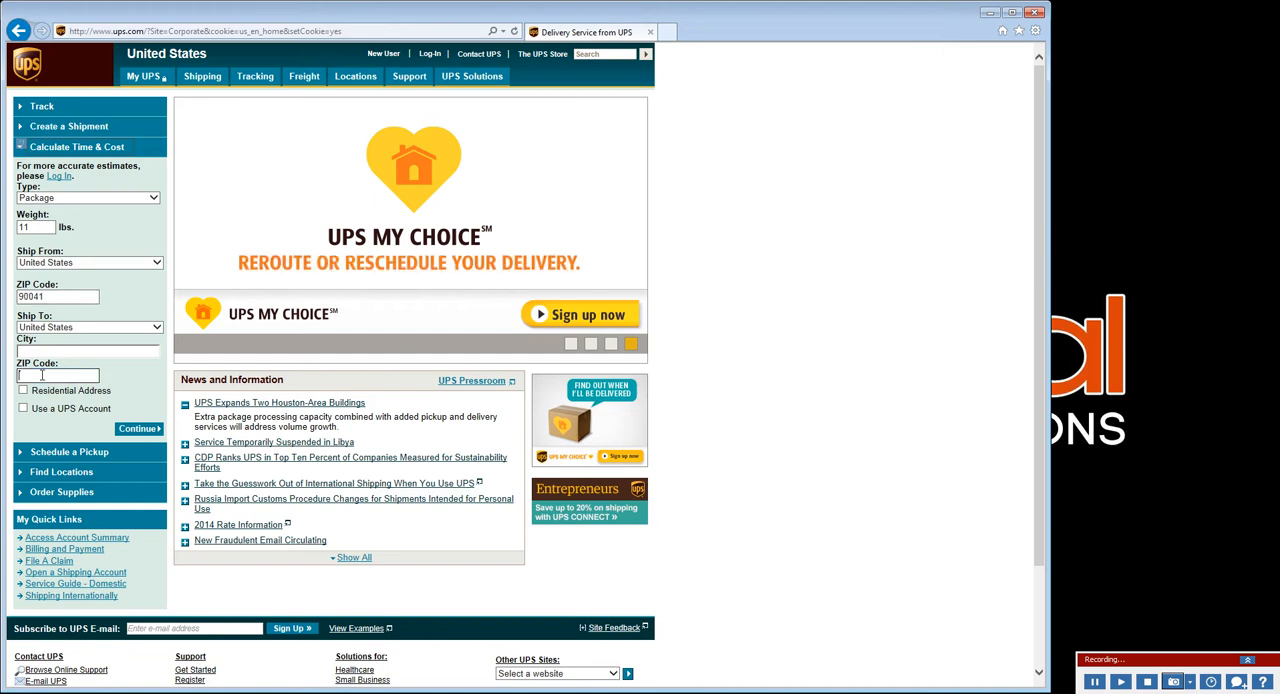
type("94510")
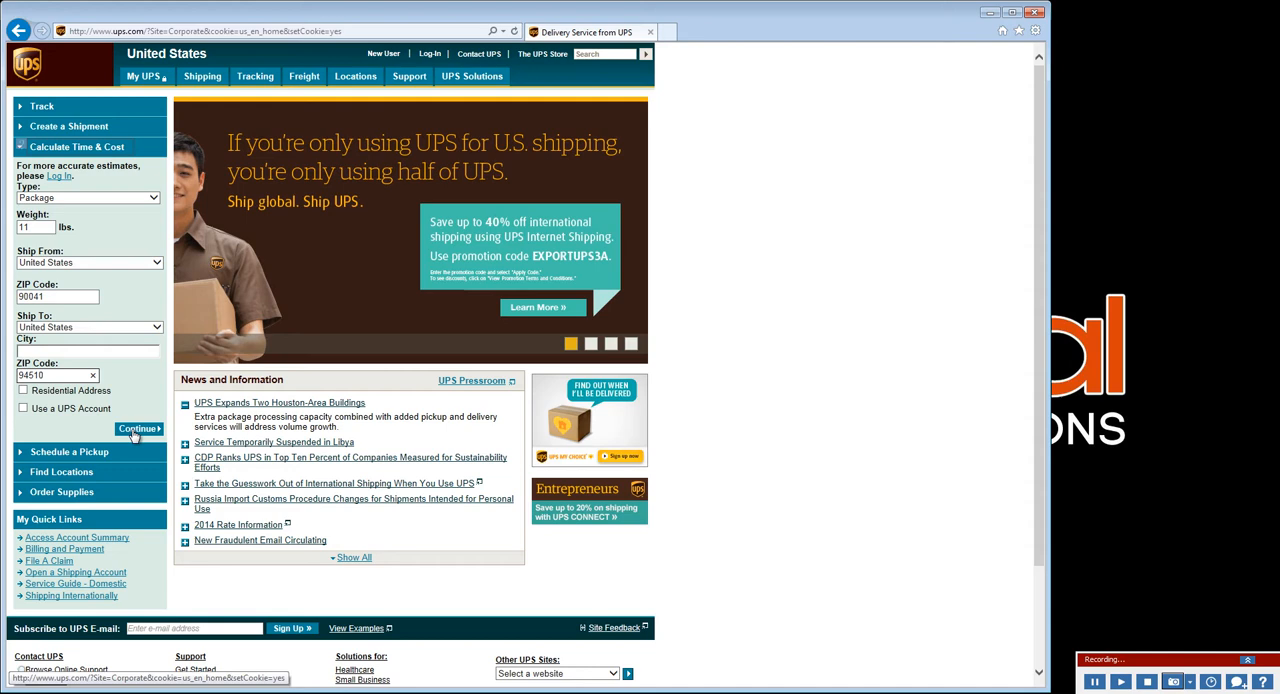
left_click(138, 428)
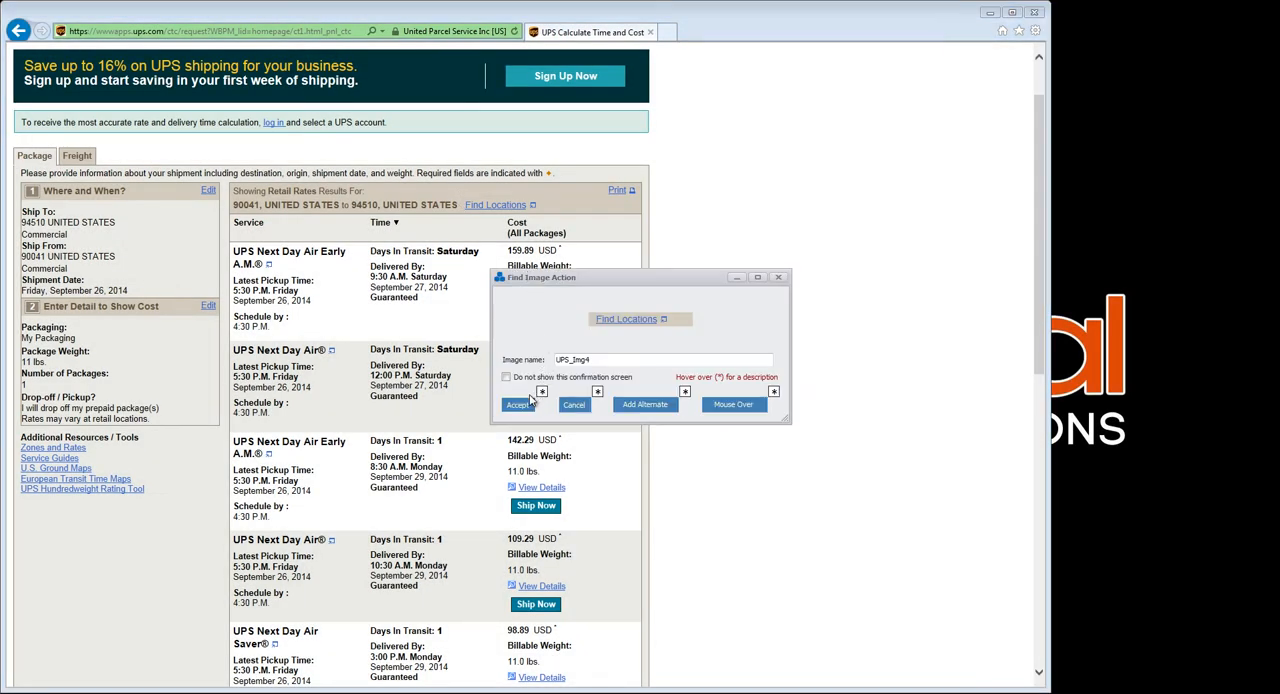
Accept the Find Locations link on the rates page as anchor image UPS_Img4.
left_click(518, 404)
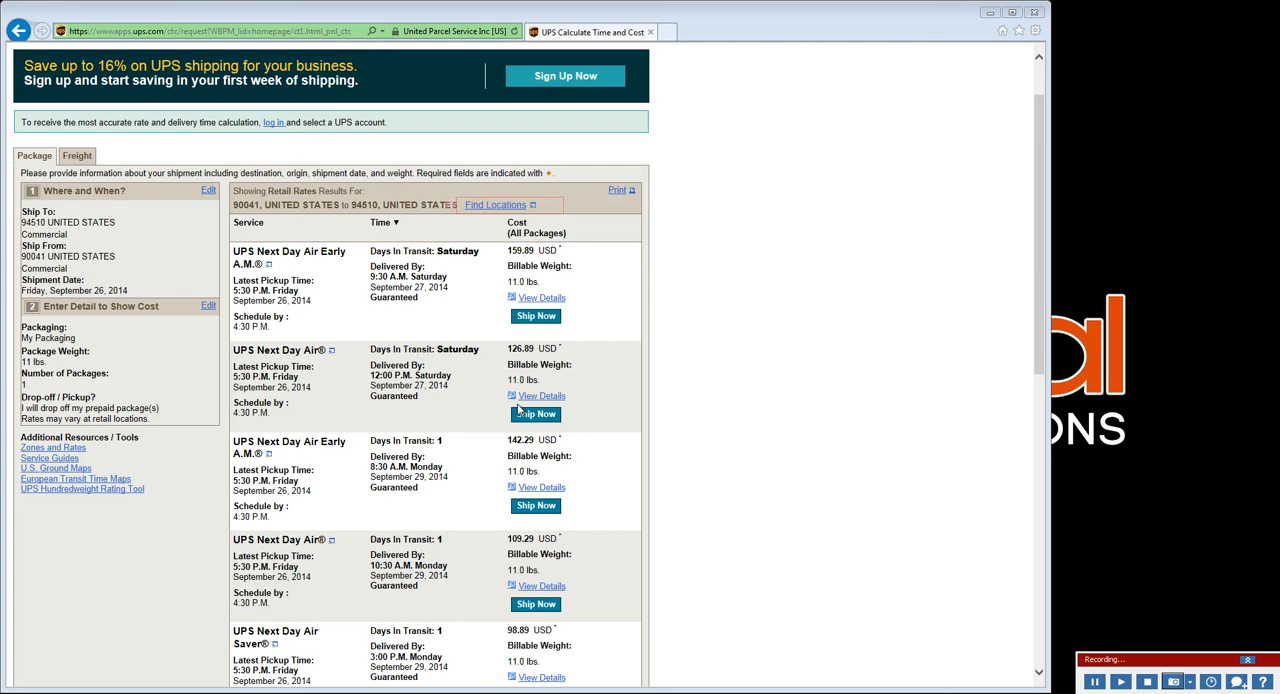
mouse_move(660, 384)
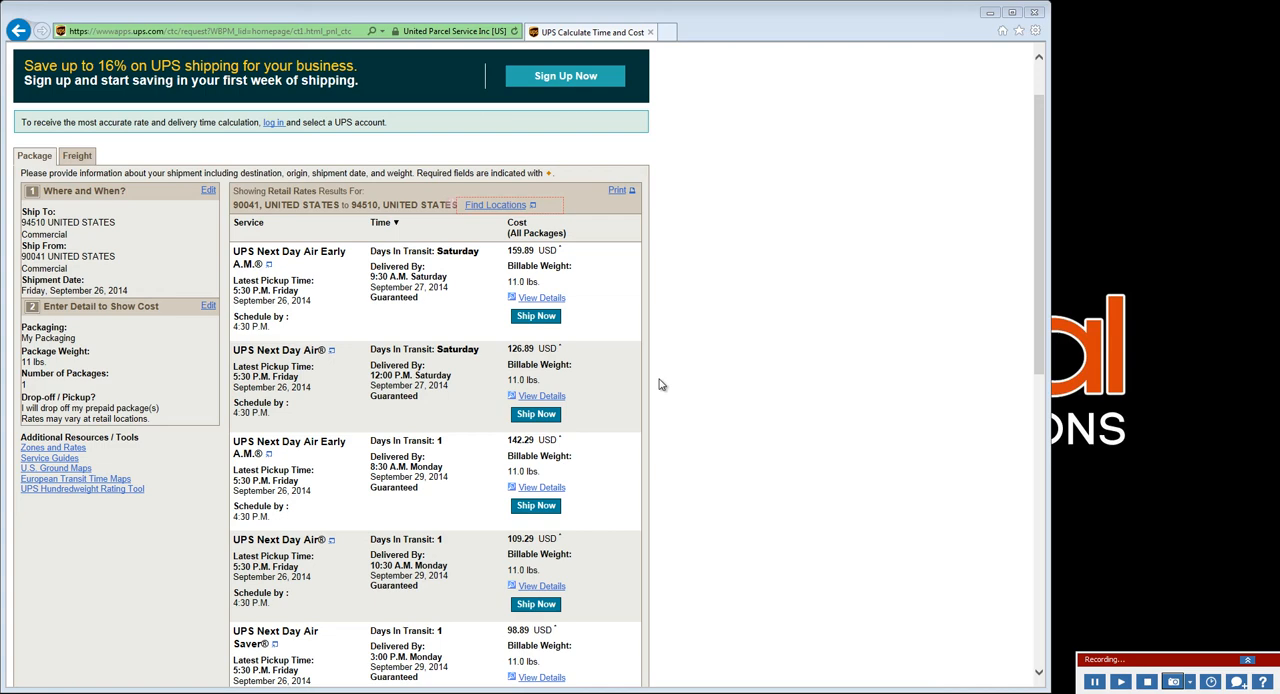
mouse_move(768, 434)
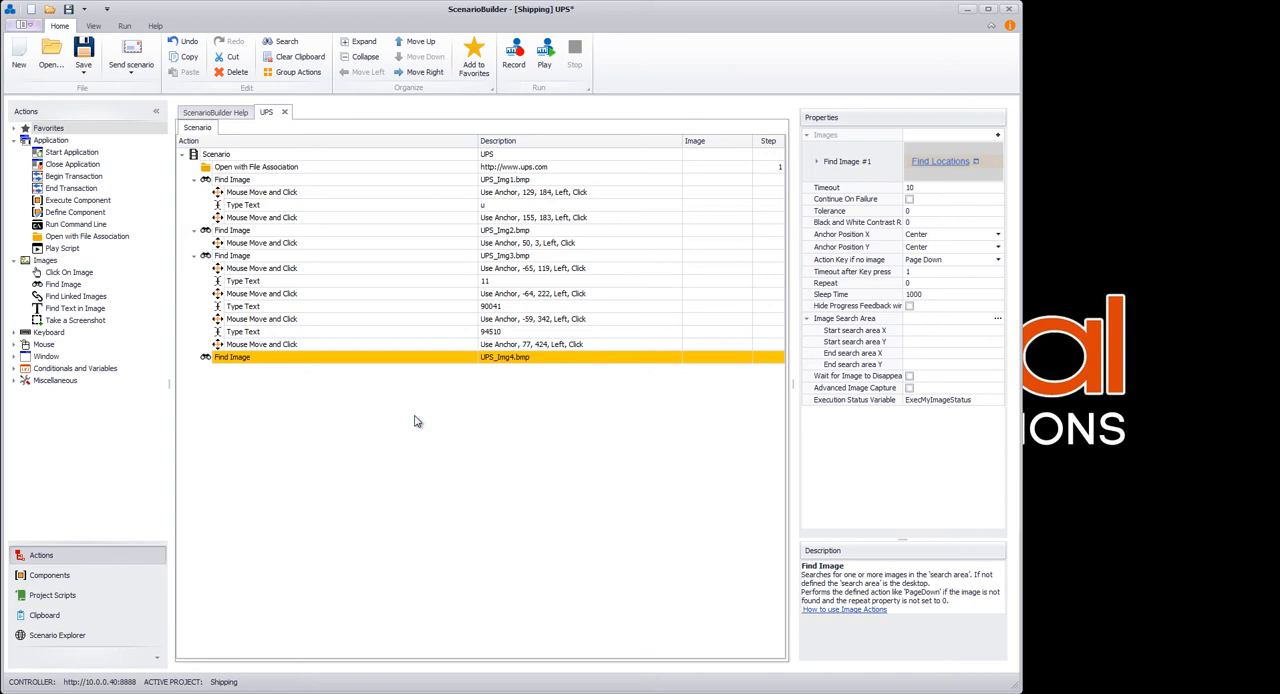
mouse_move(322, 406)
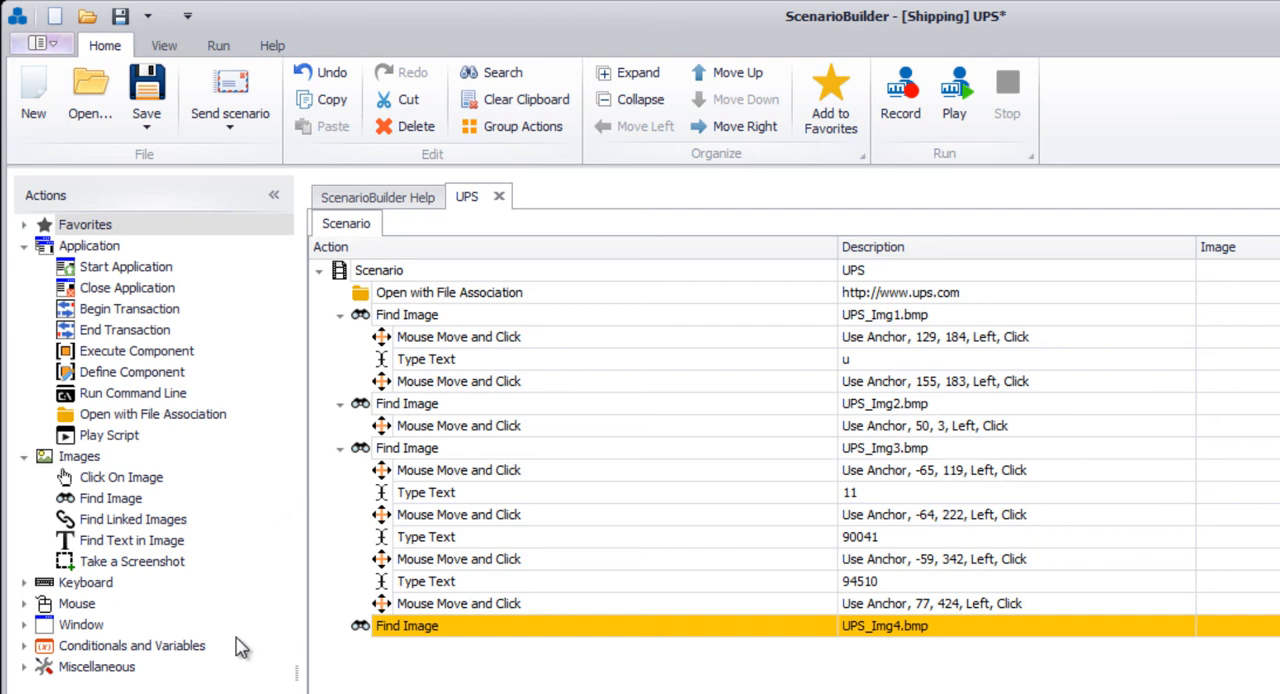
mouse_move(128, 308)
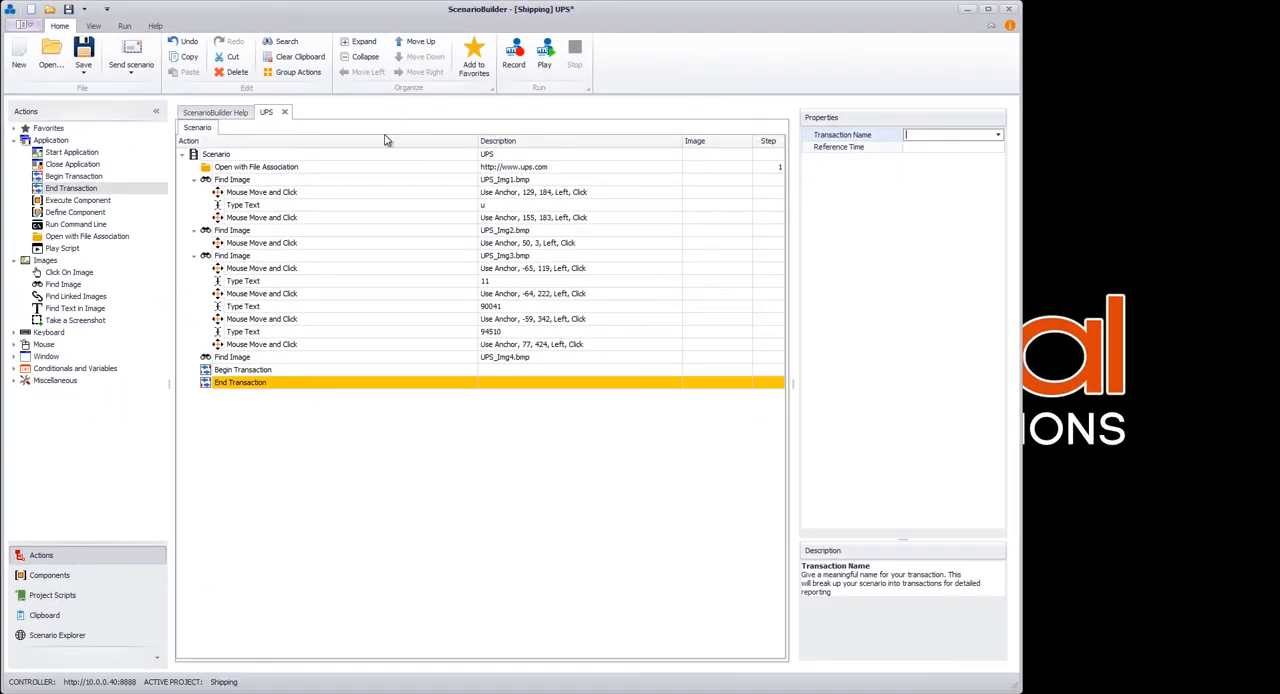
Move Begin Transaction up so it sits just before the UPS_Img4 image check.
left_click(244, 368)
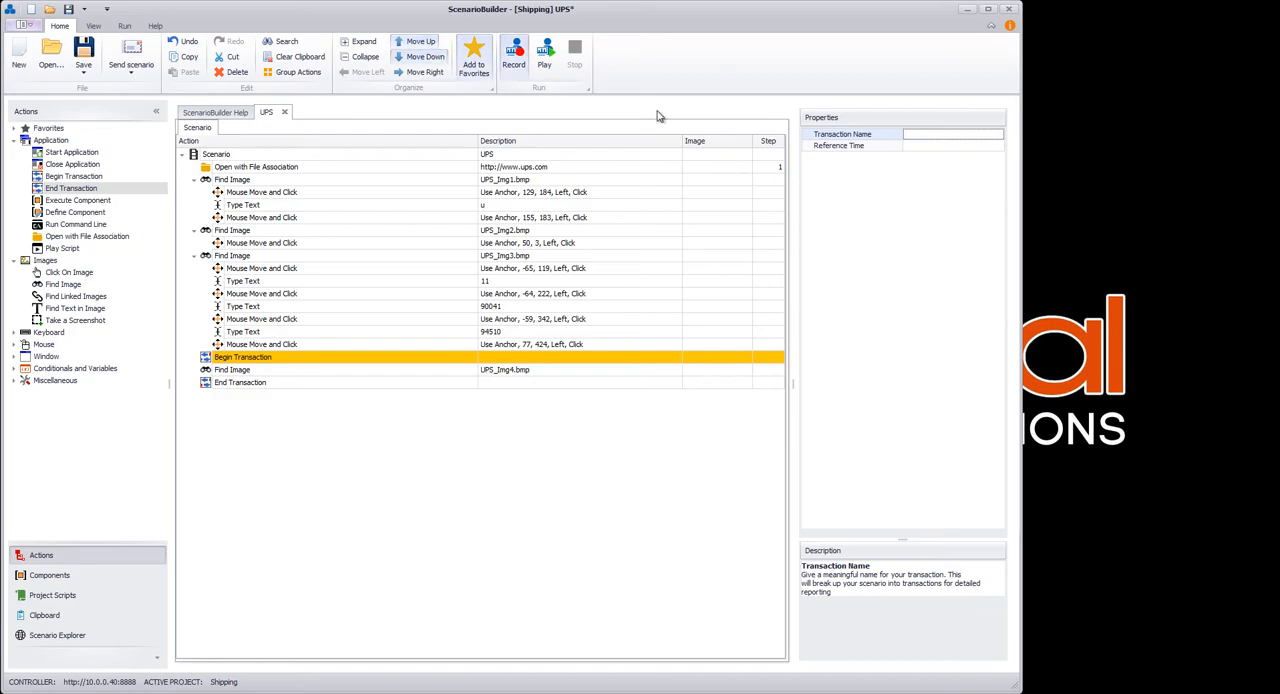
left_click(952, 132)
type("Cost")
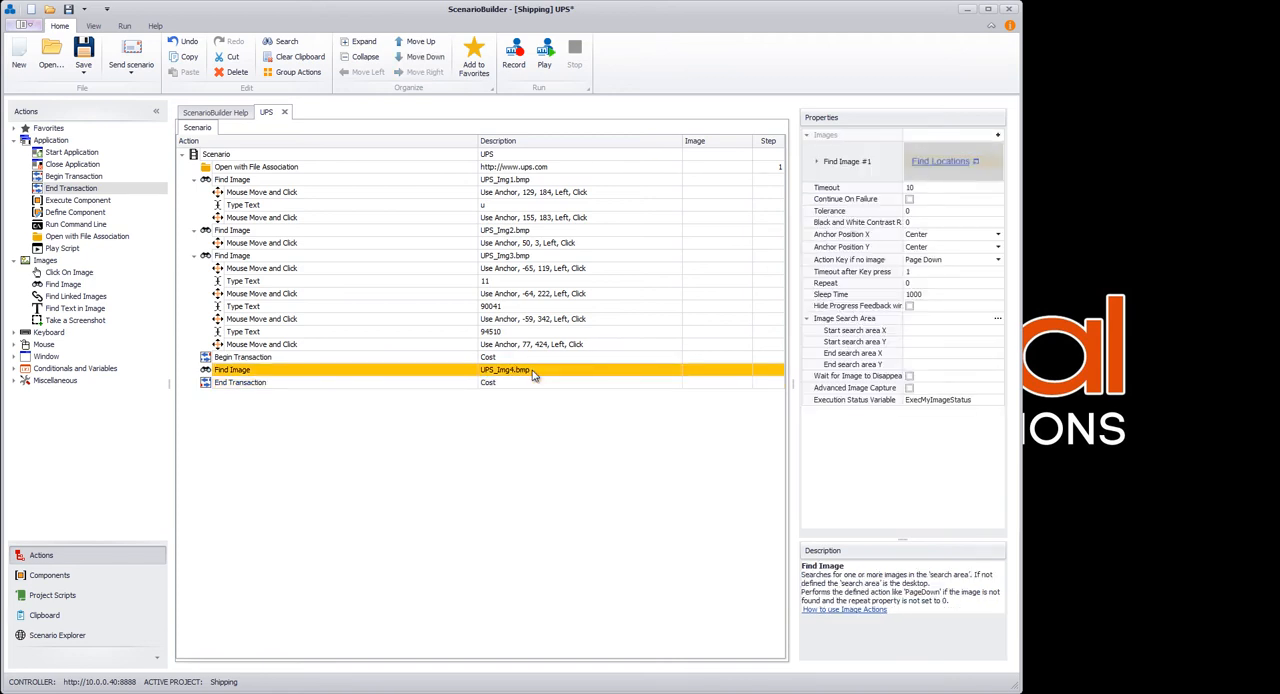
Select all Find Image steps and set their shared timeout to 30 seconds.
right_click(504, 370)
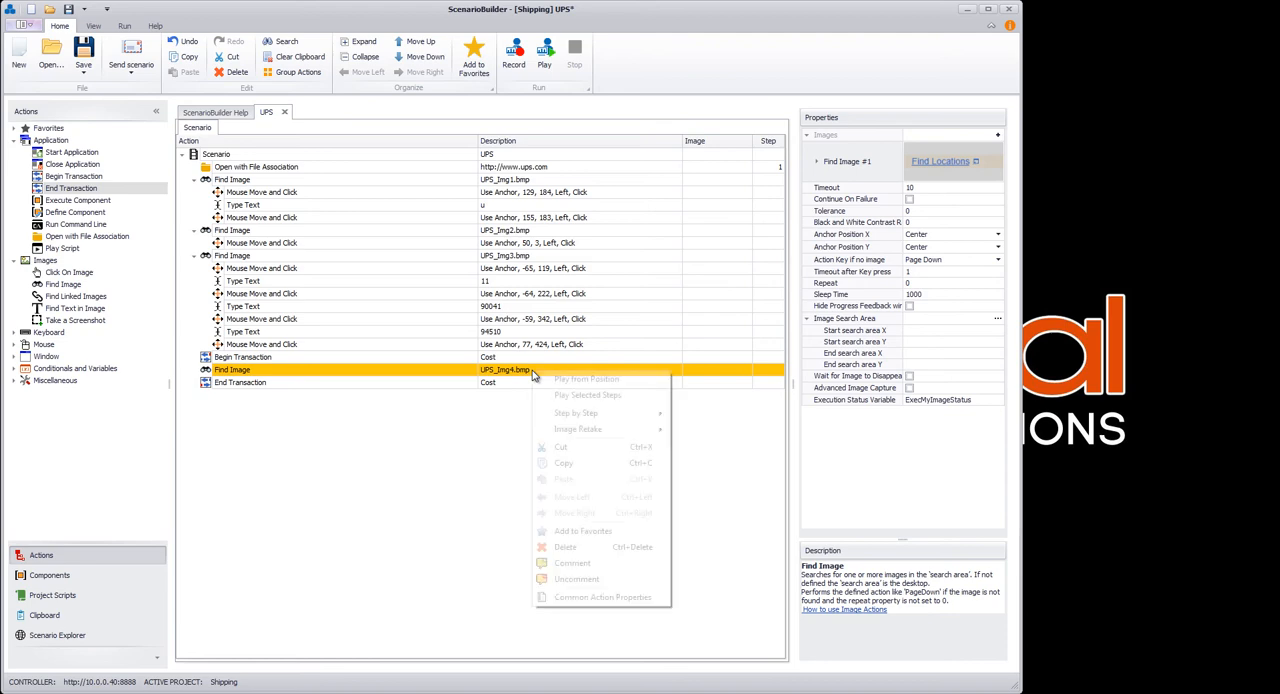
left_click(576, 604)
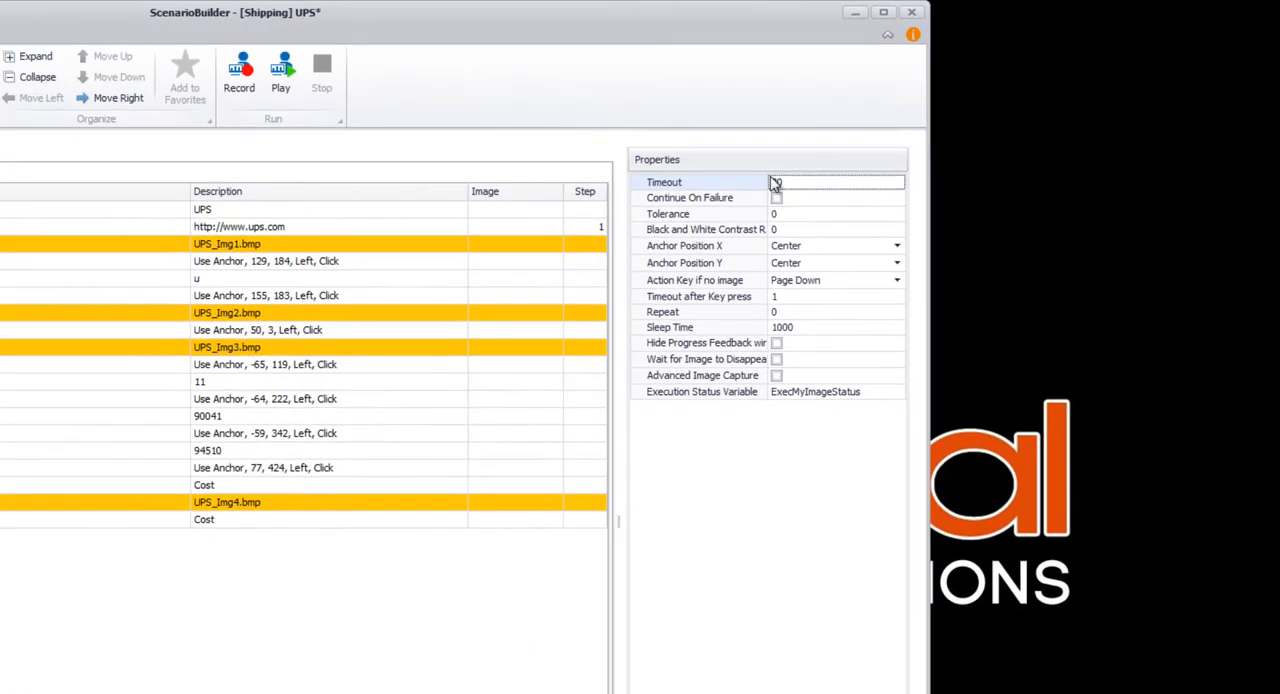
left_click(884, 12)
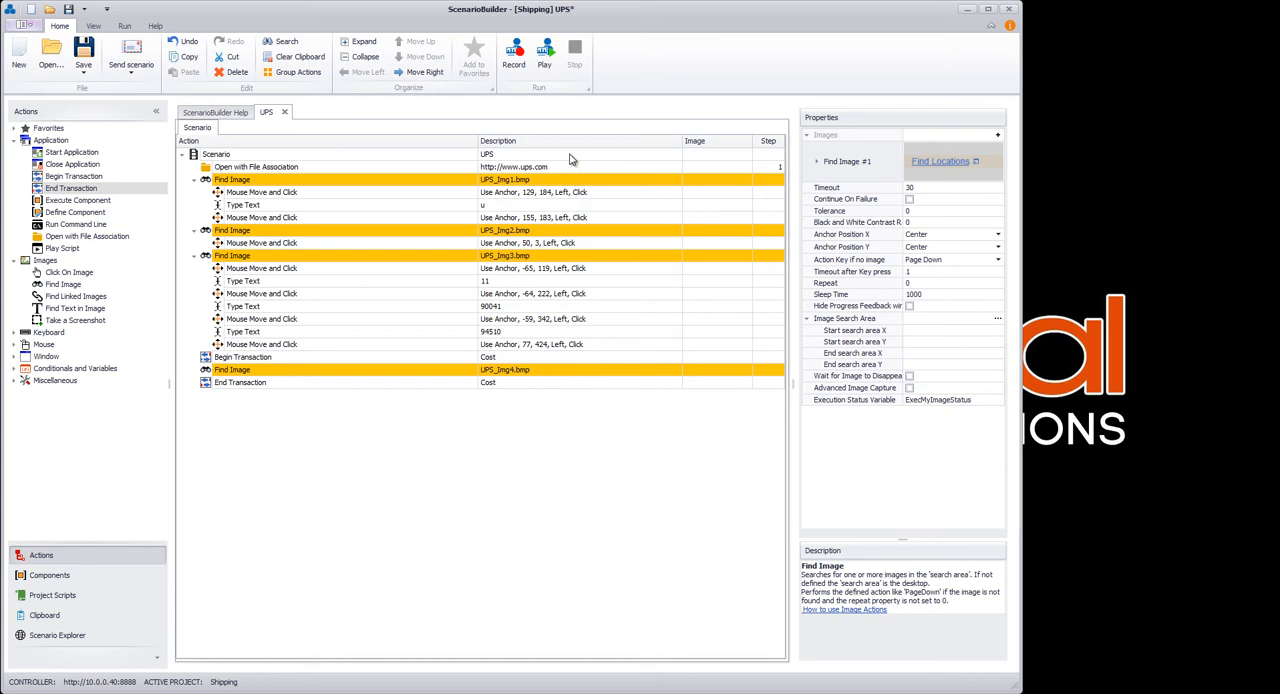
Enable Take Playback Images in the scenario-wide properties.
left_click(216, 154)
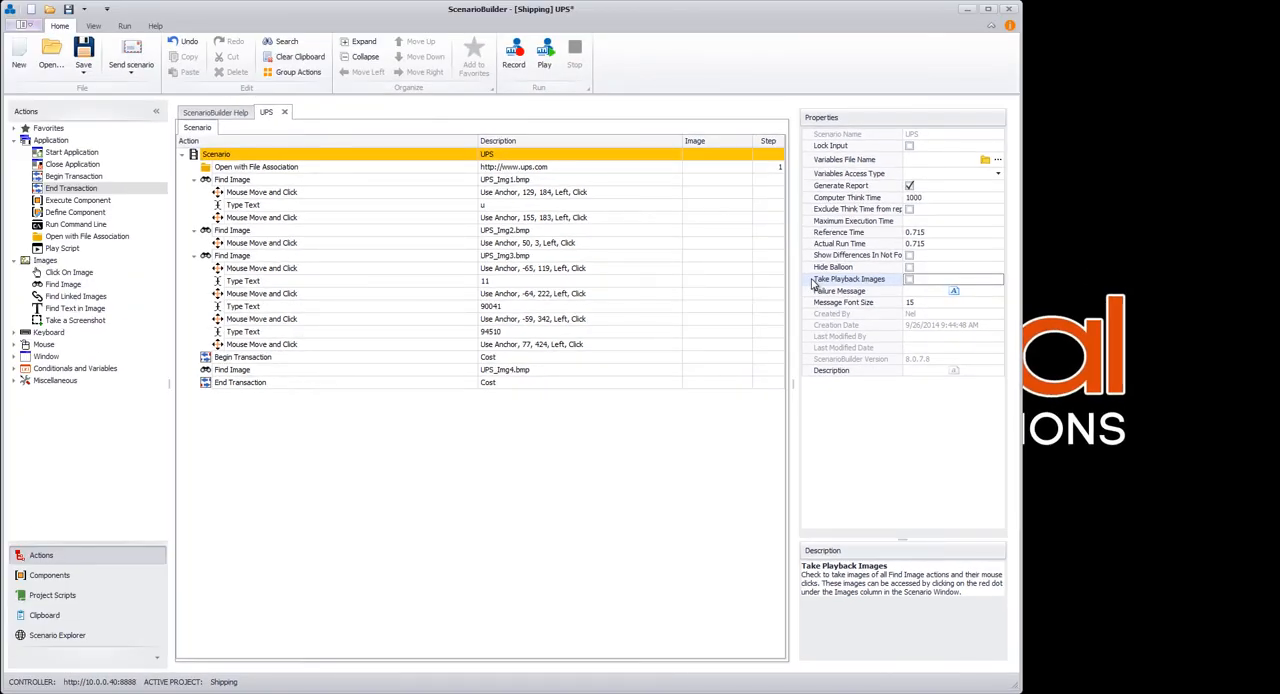
left_click(908, 280)
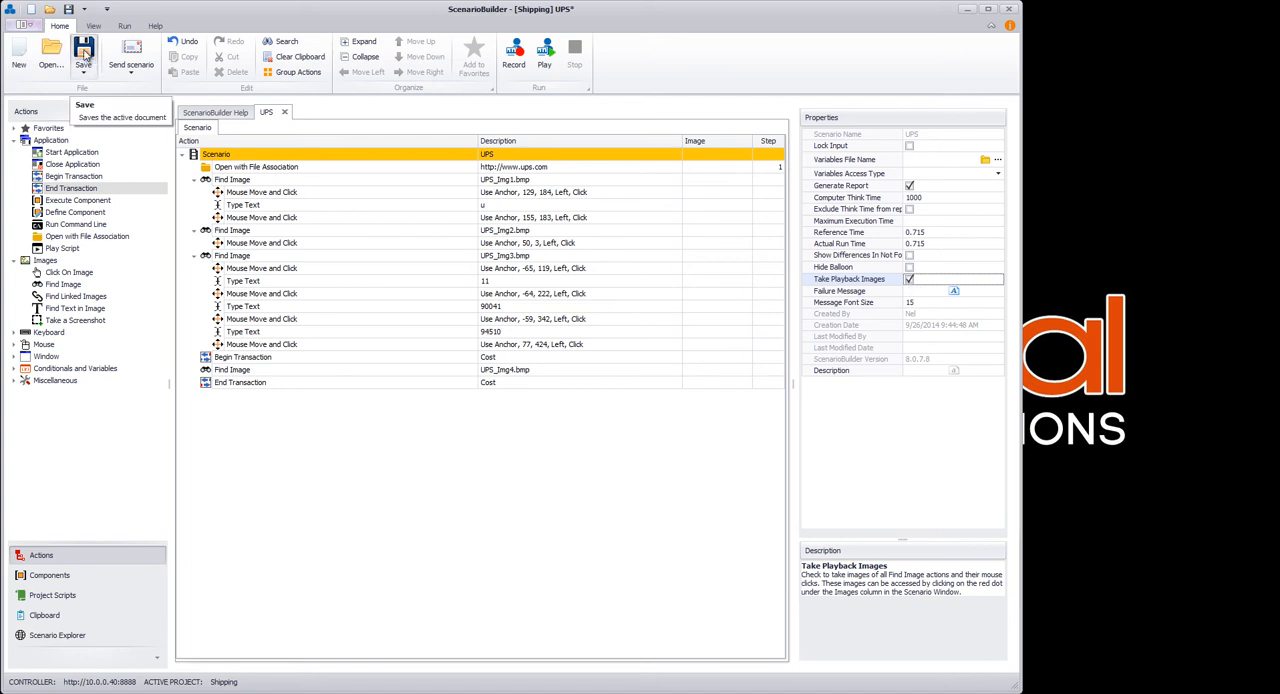
Save the scenario as UPS.xml and dismiss the missing OnFailure section warning.
left_click(84, 50)
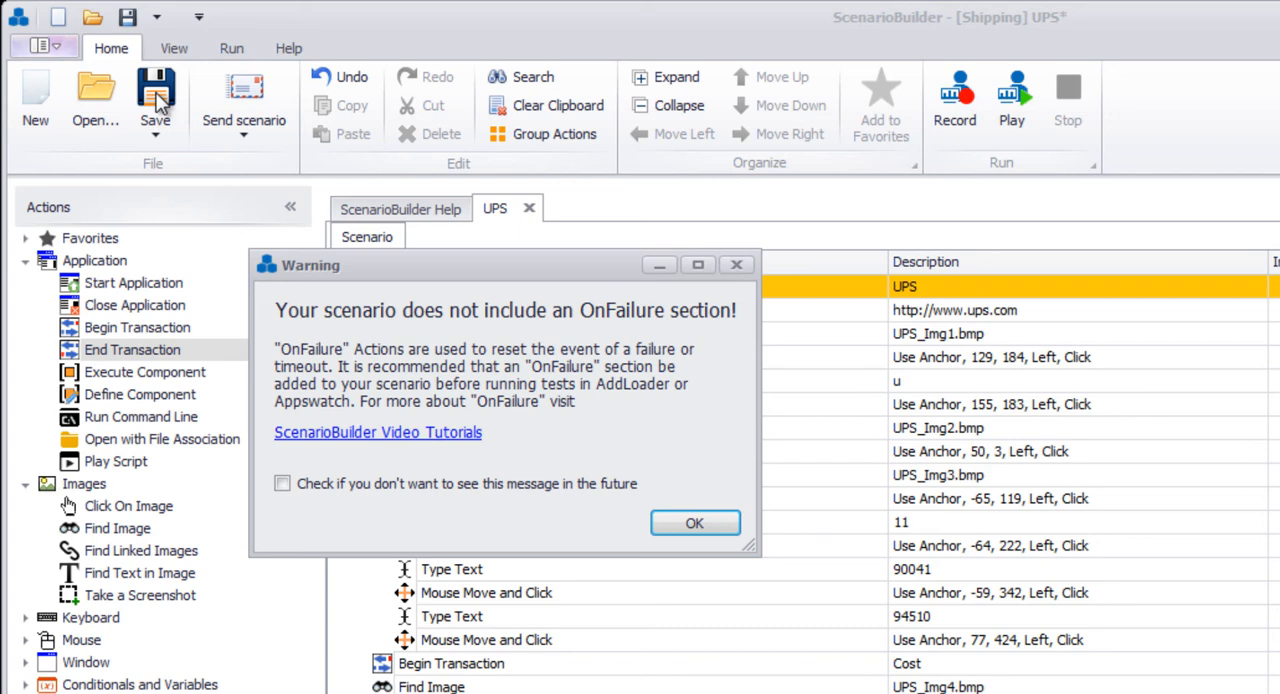
mouse_move(670, 482)
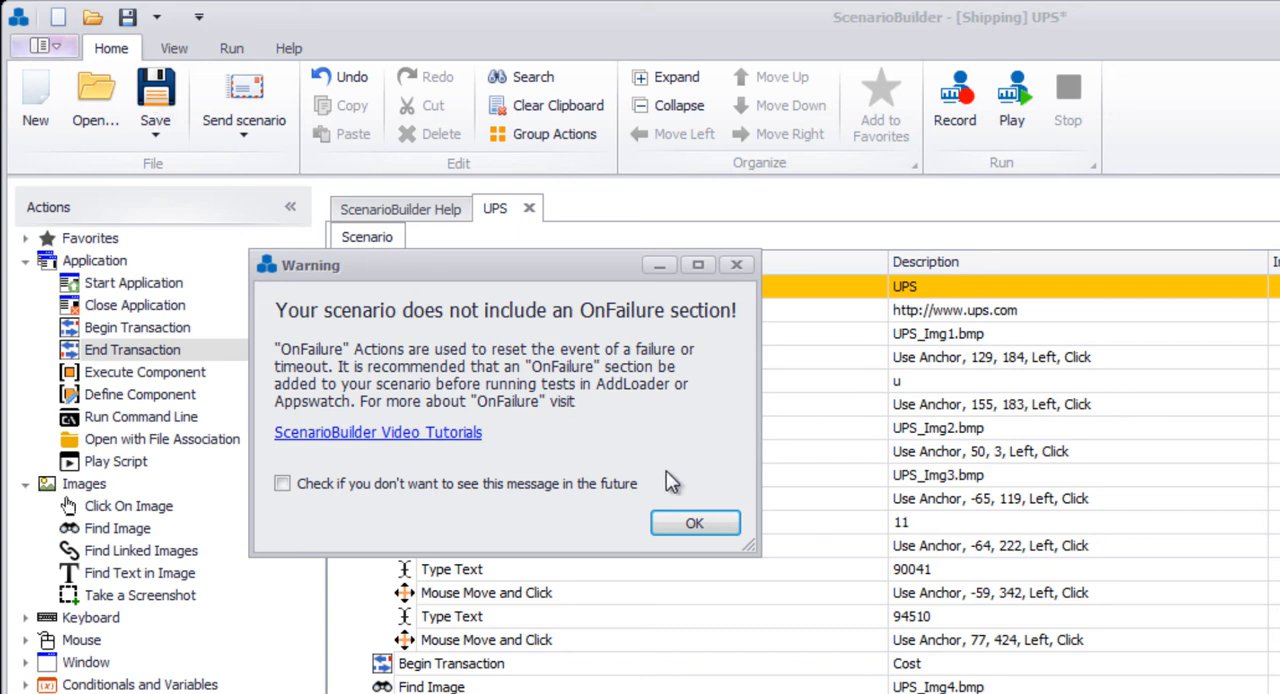
left_click(696, 524)
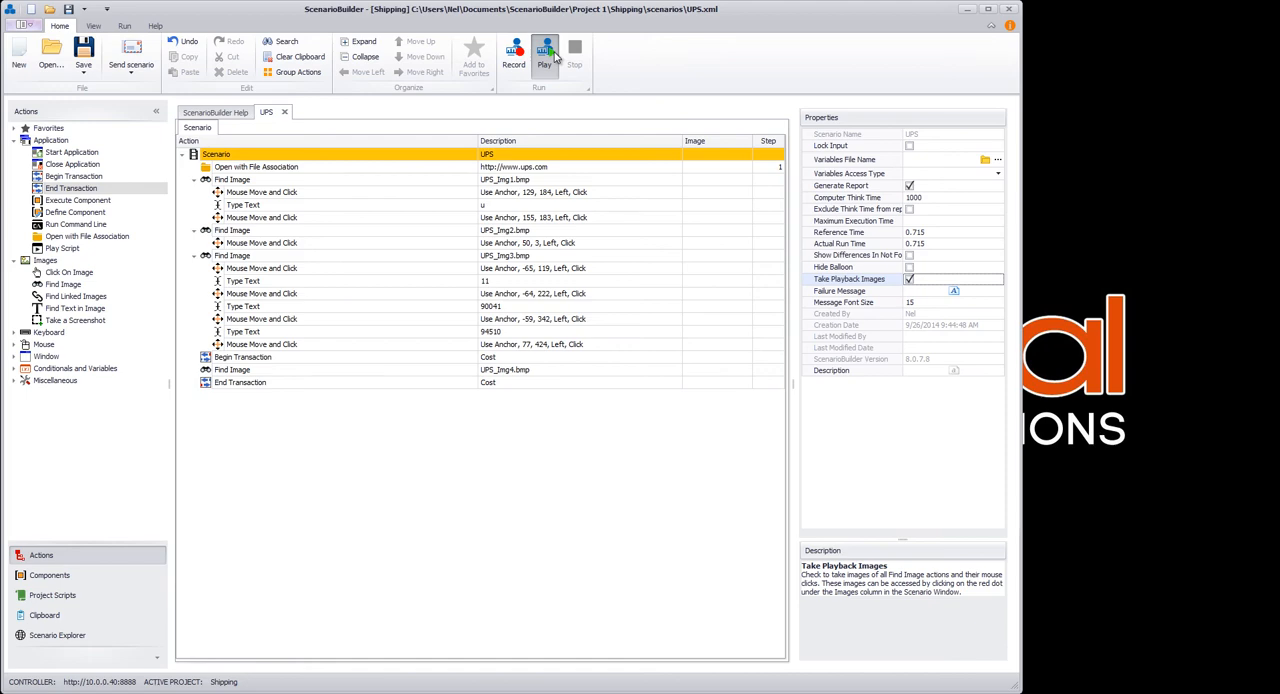
Play back the scenario, opening ups.com and confirming United States - English as the location.
left_click(544, 56)
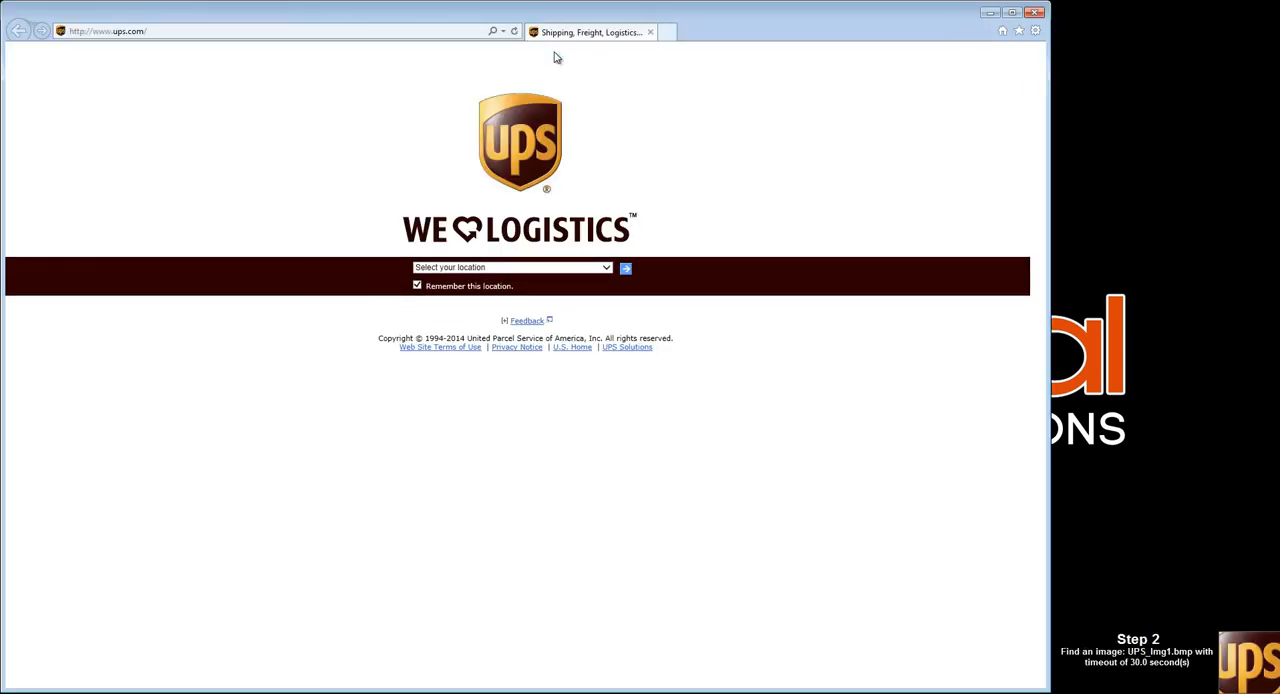
left_click(512, 268)
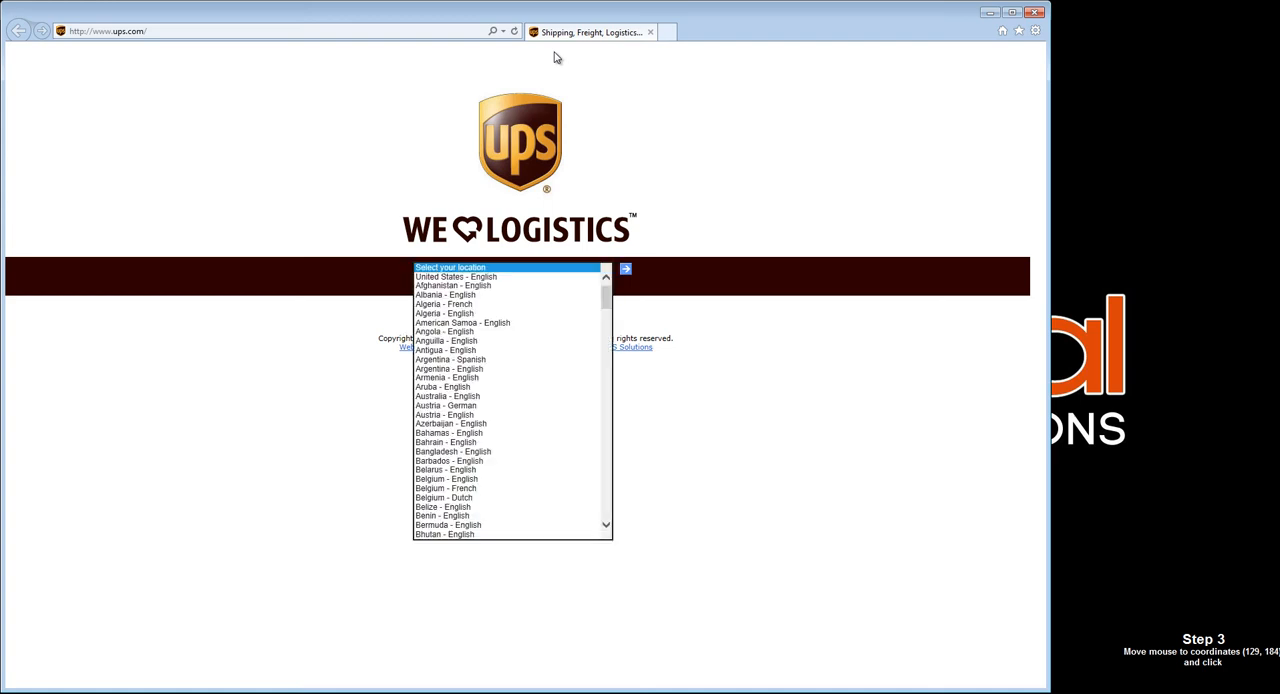
left_click(456, 276)
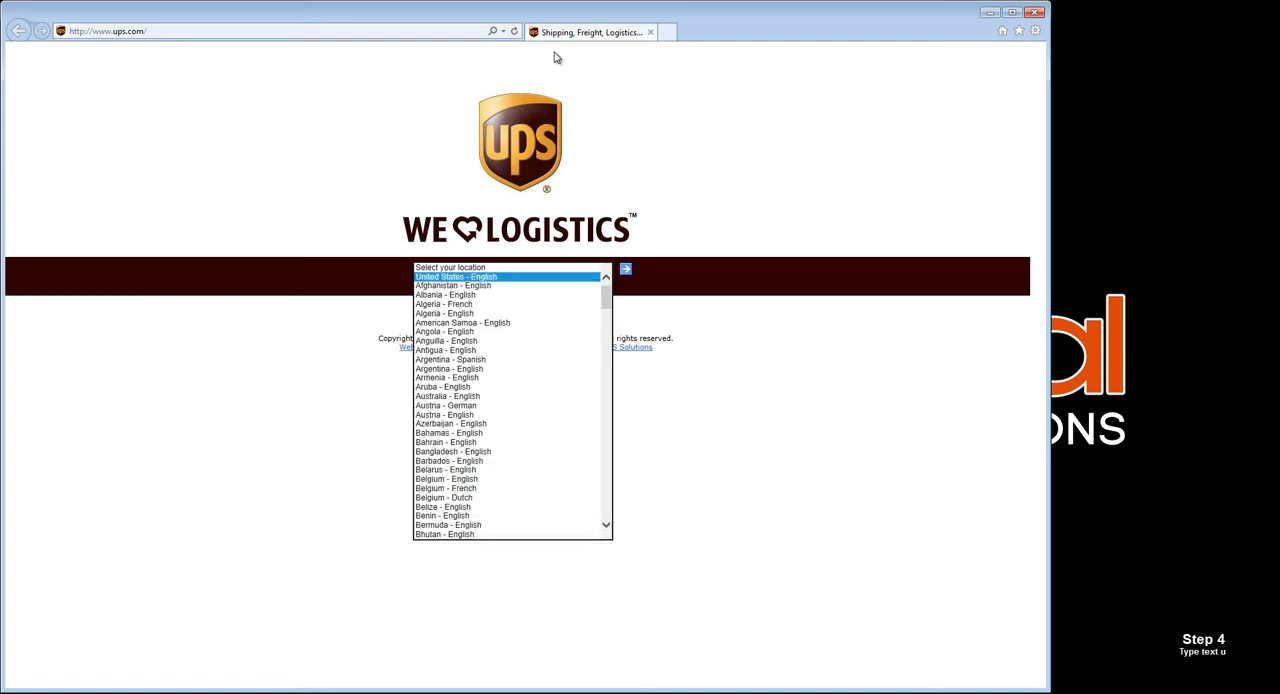
left_click(456, 276)
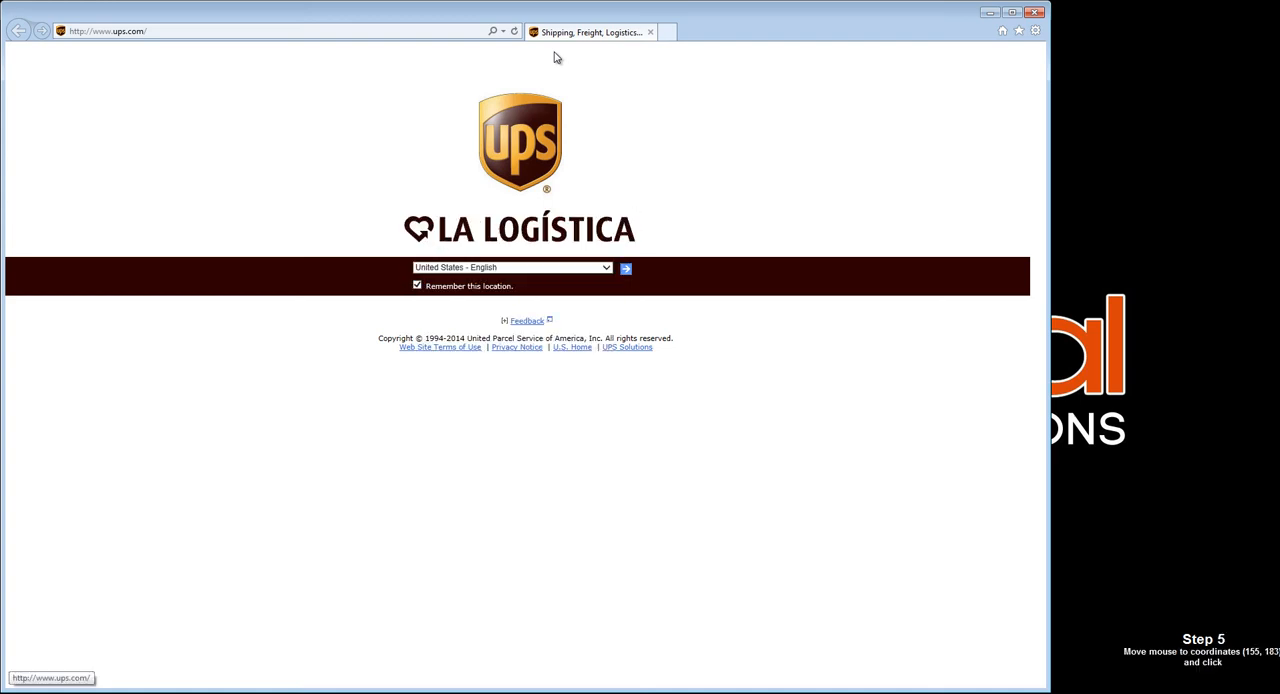
left_click(624, 268)
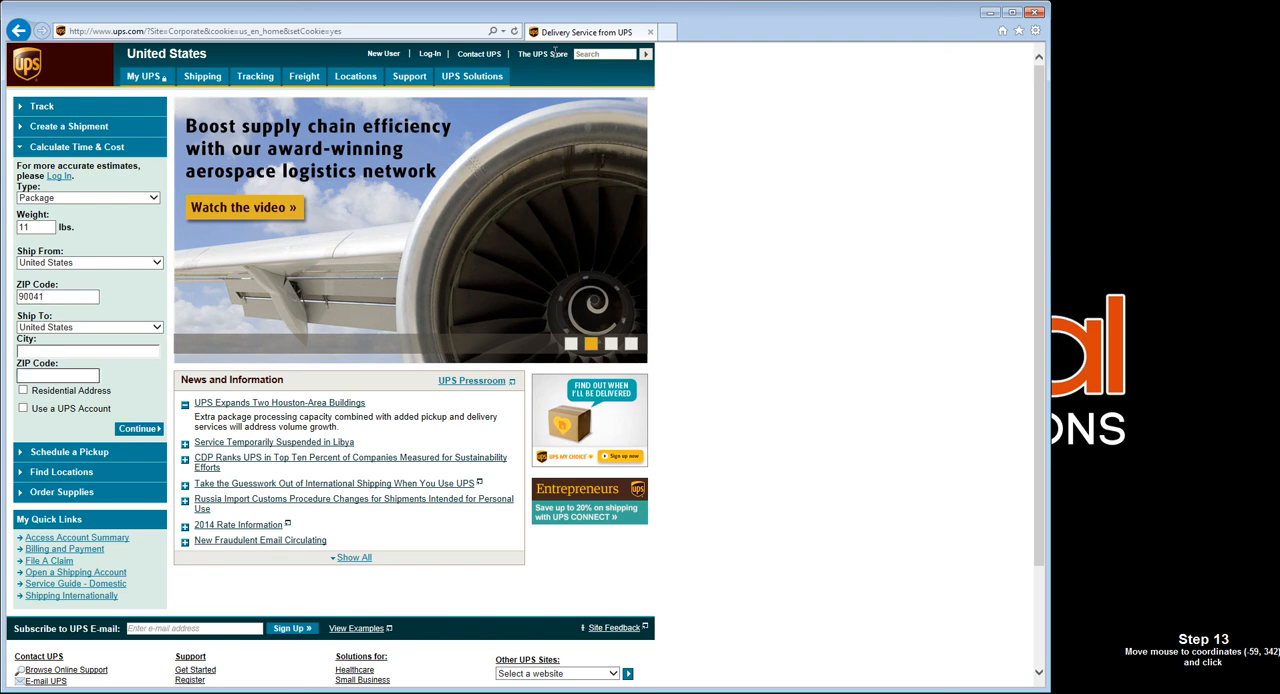
Fill the Calculate Time and Cost form with destination ZIP 94510 and calculate the shipping cost.
type("94510")
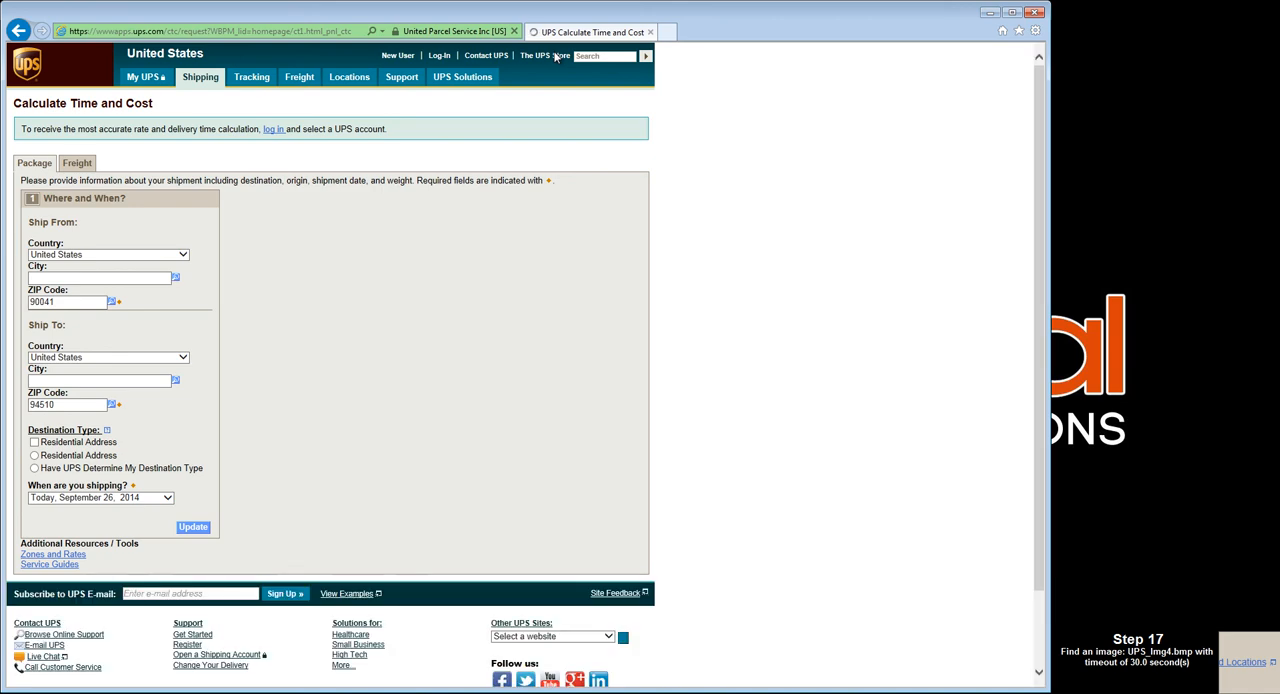
left_click(192, 528)
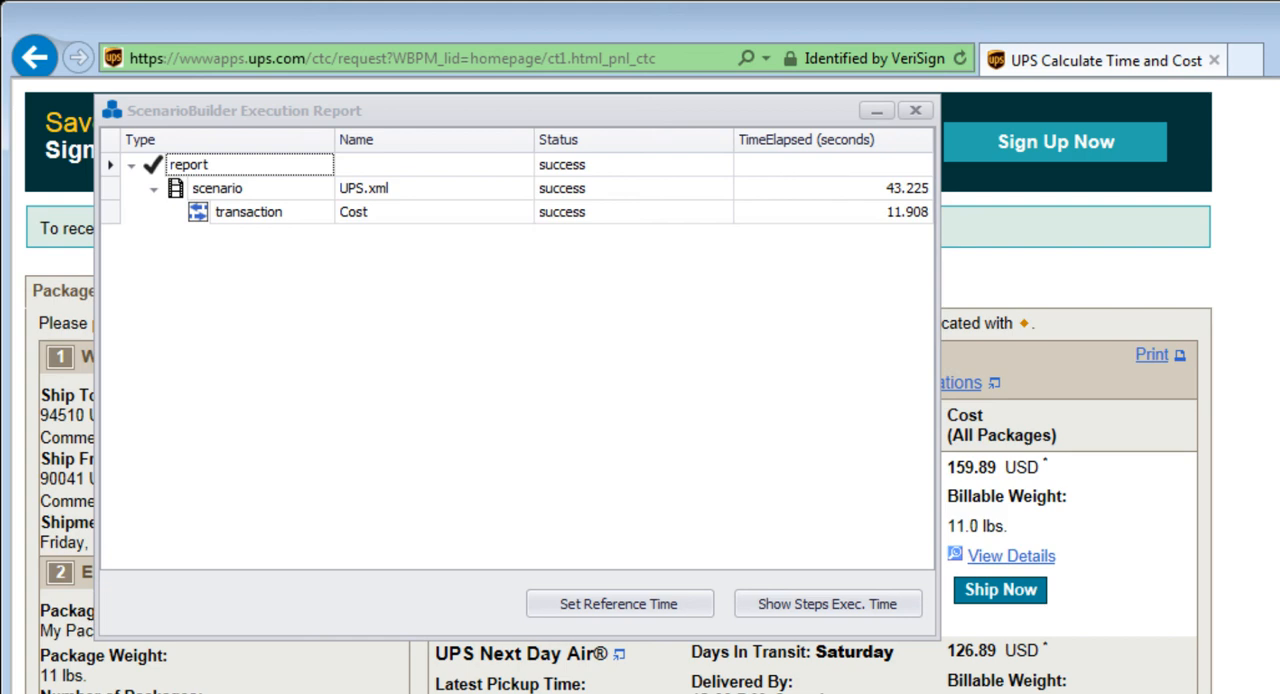
mouse_move(236, 506)
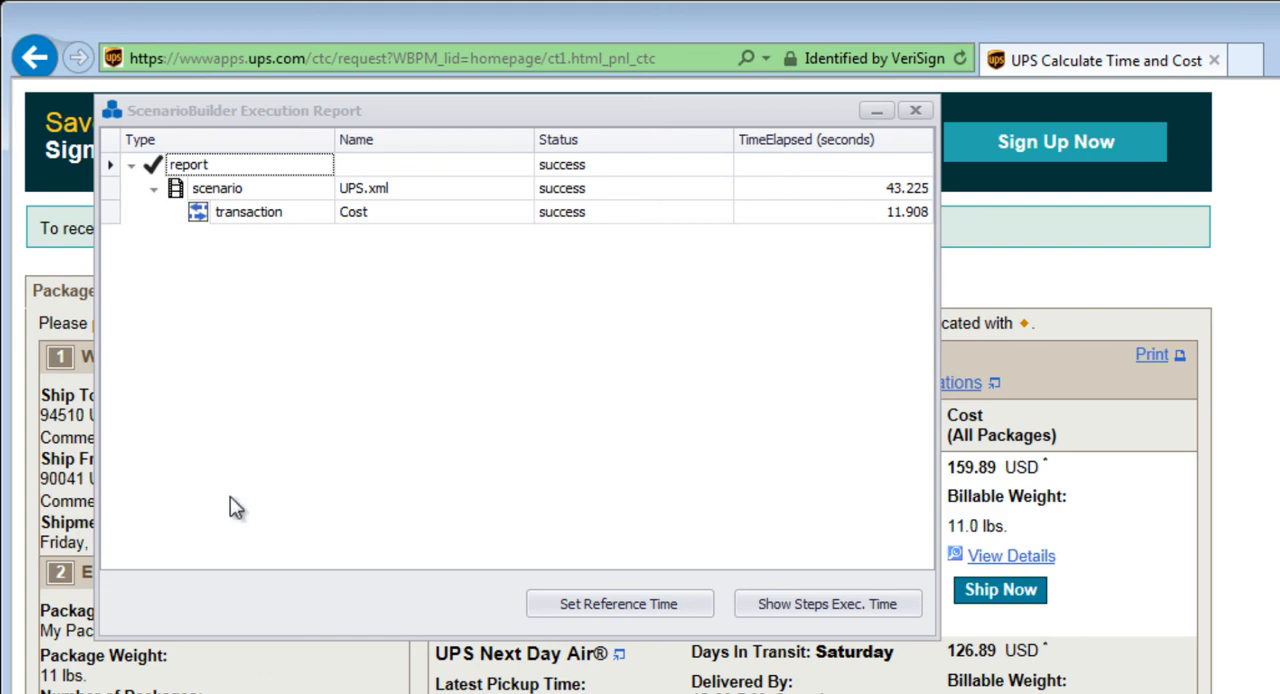
mouse_move(368, 230)
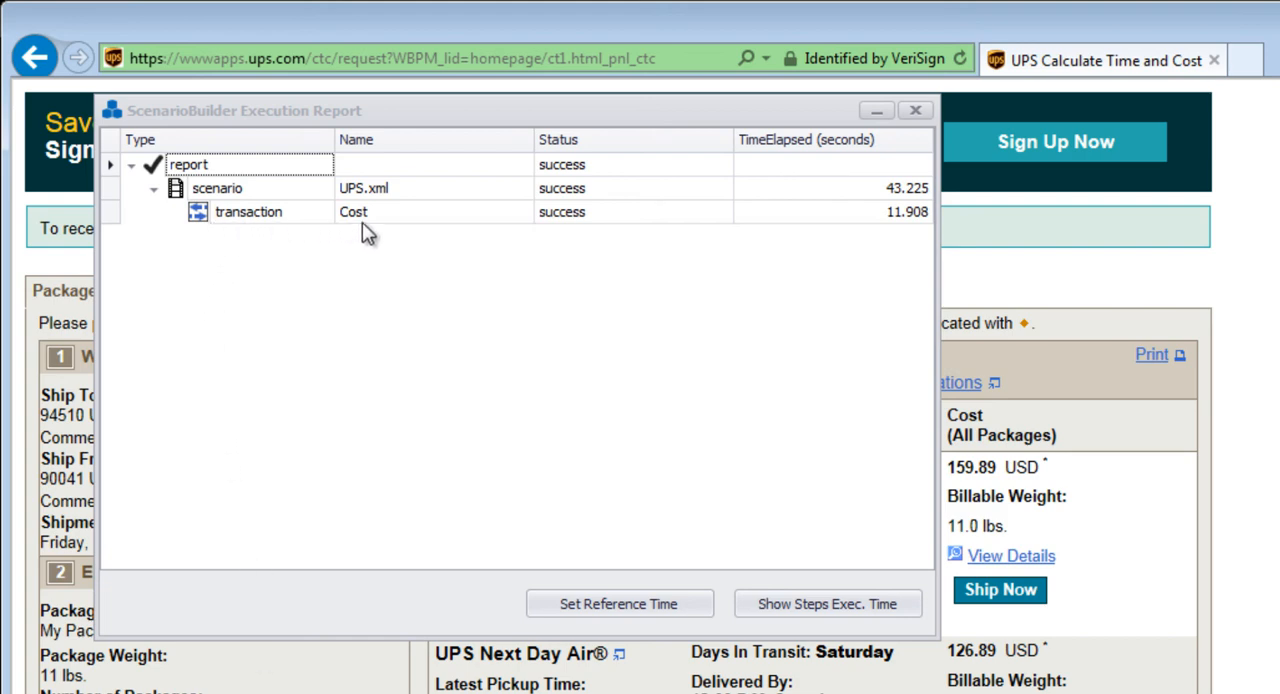